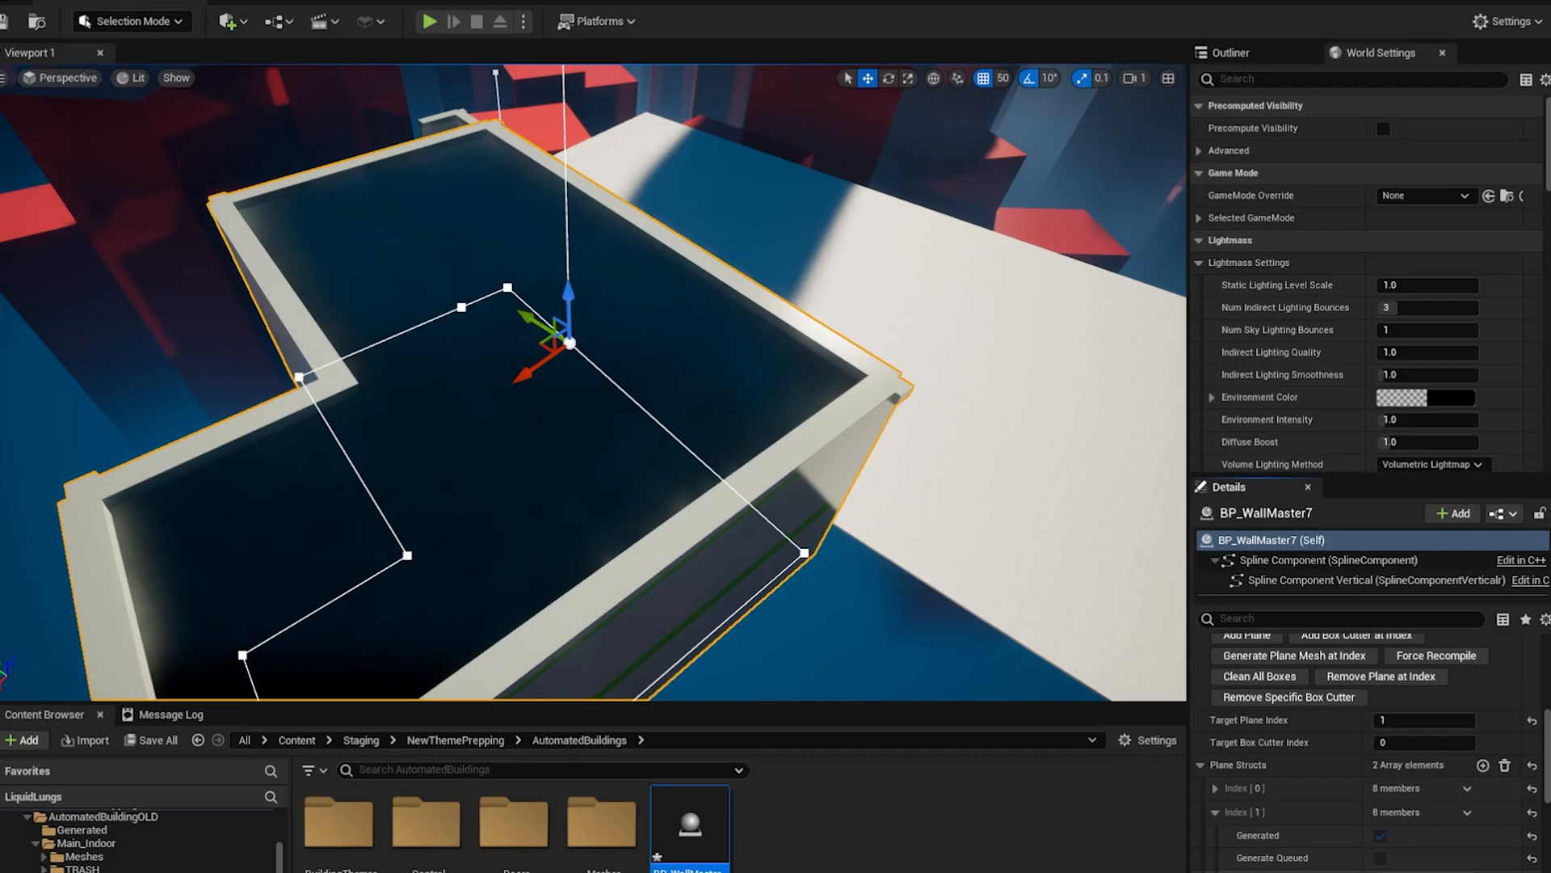
- Generate the floor plane mesh at the target index, then open the GS_Parent blueprint
click(1436, 656)
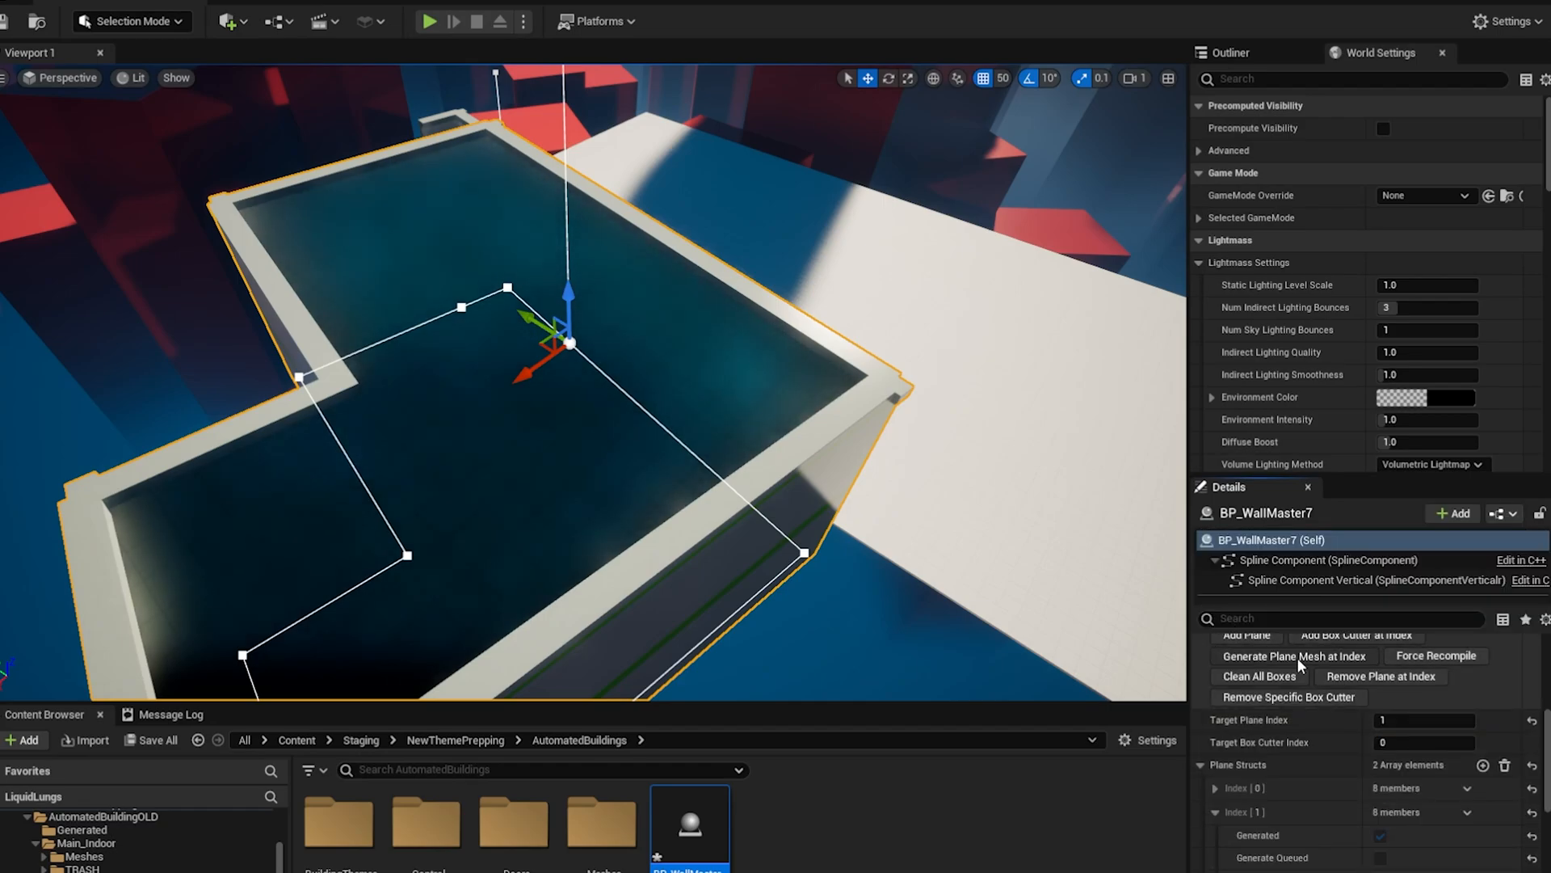
click(1293, 656)
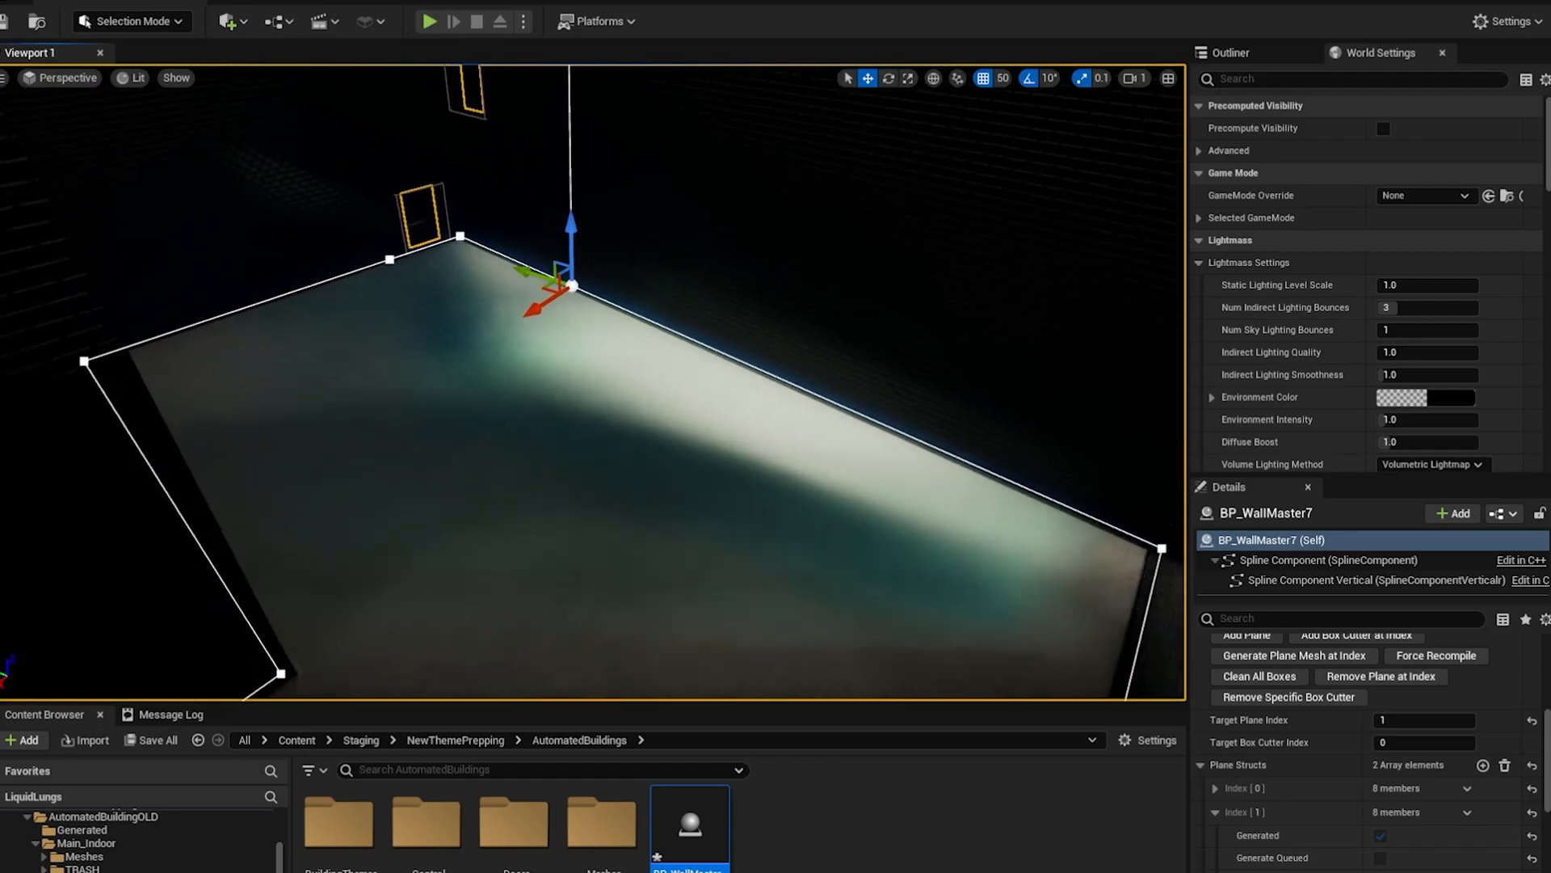
click(450, 7)
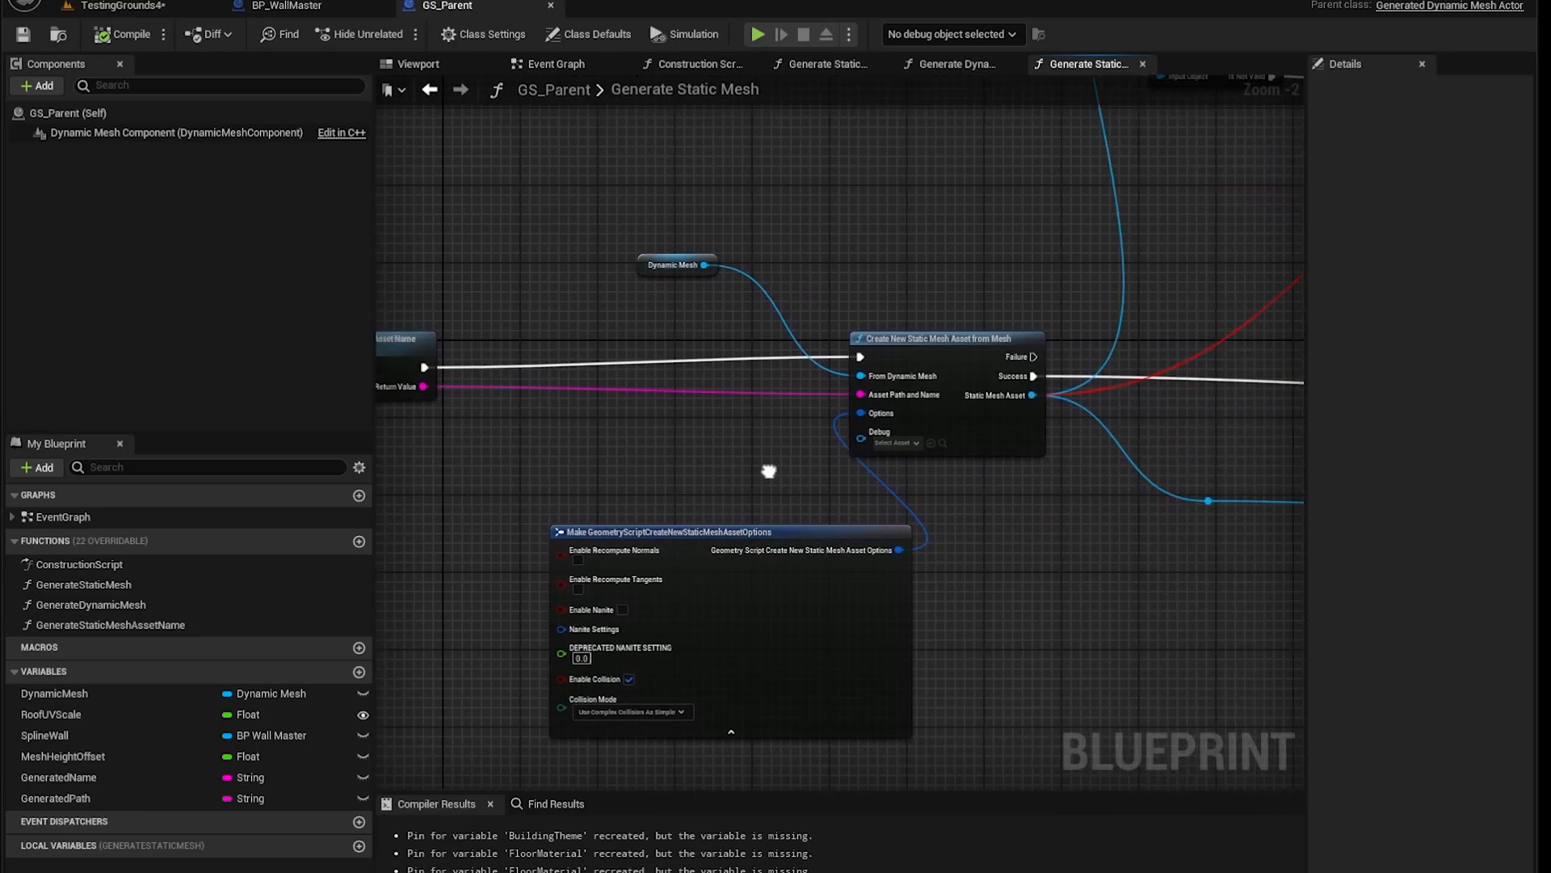
- Pan the Blueprint graph to bring the static mesh creation nodes into view
drag(770, 470, 1230, 601)
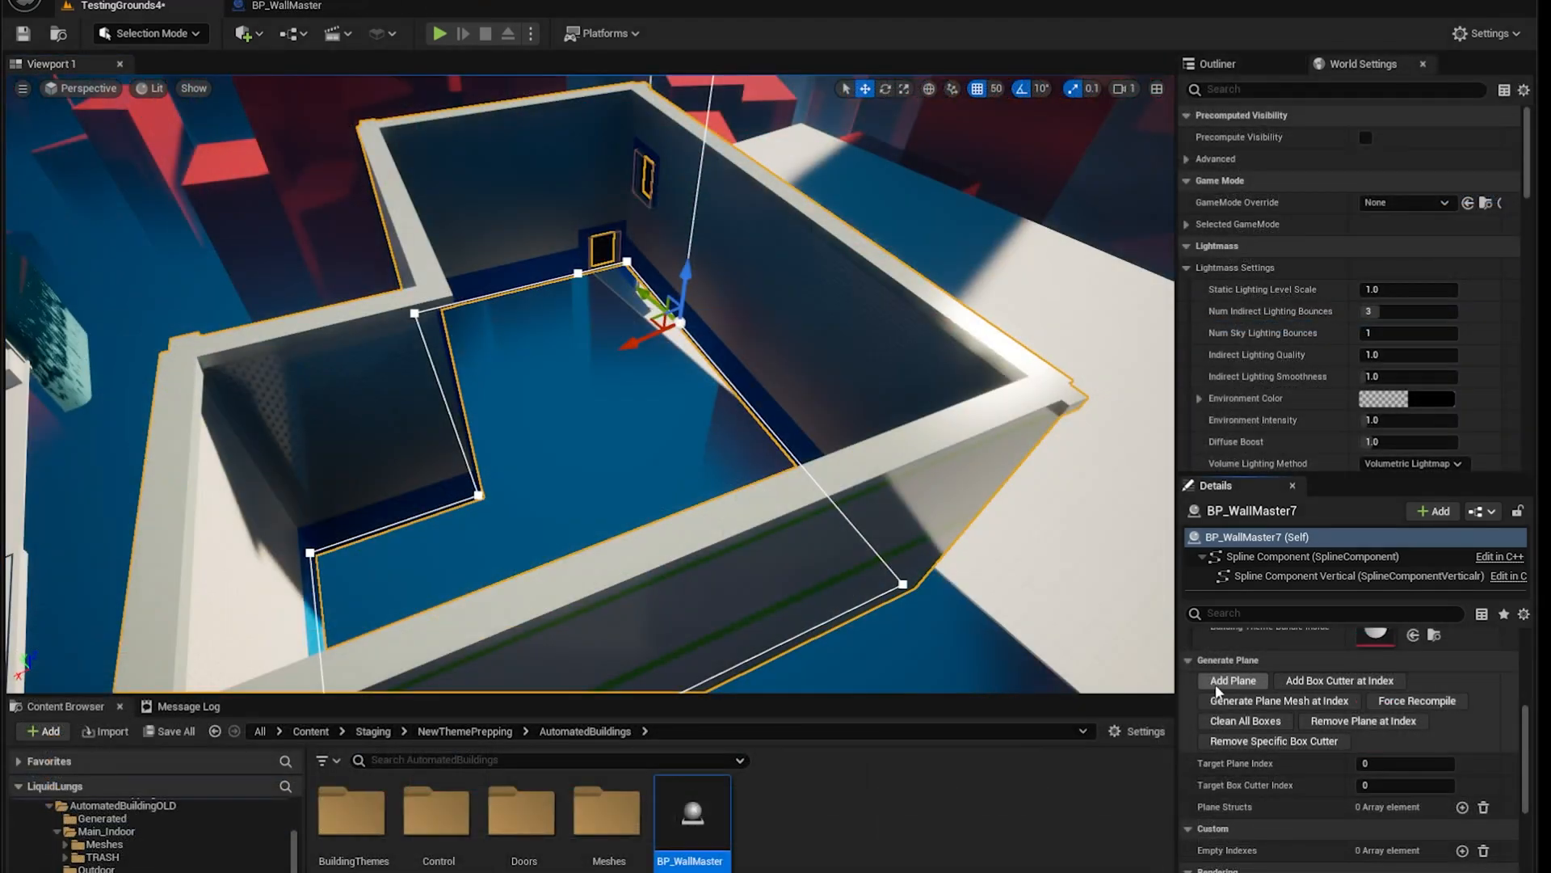
- Add a new floor plane entry to the building and toggle its generation
click(1231, 679)
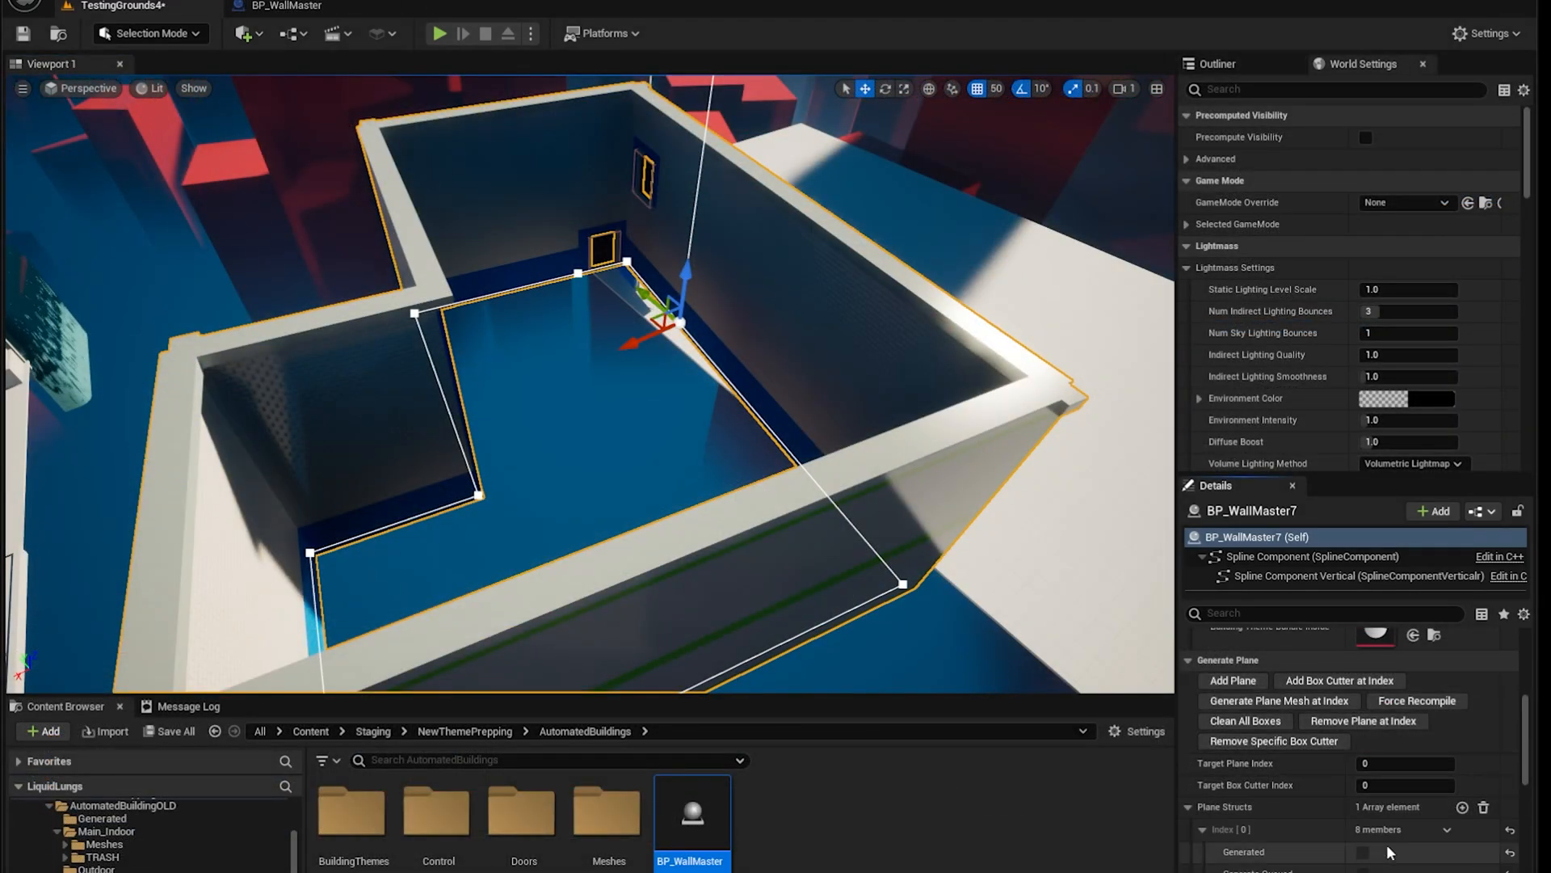
click(439, 32)
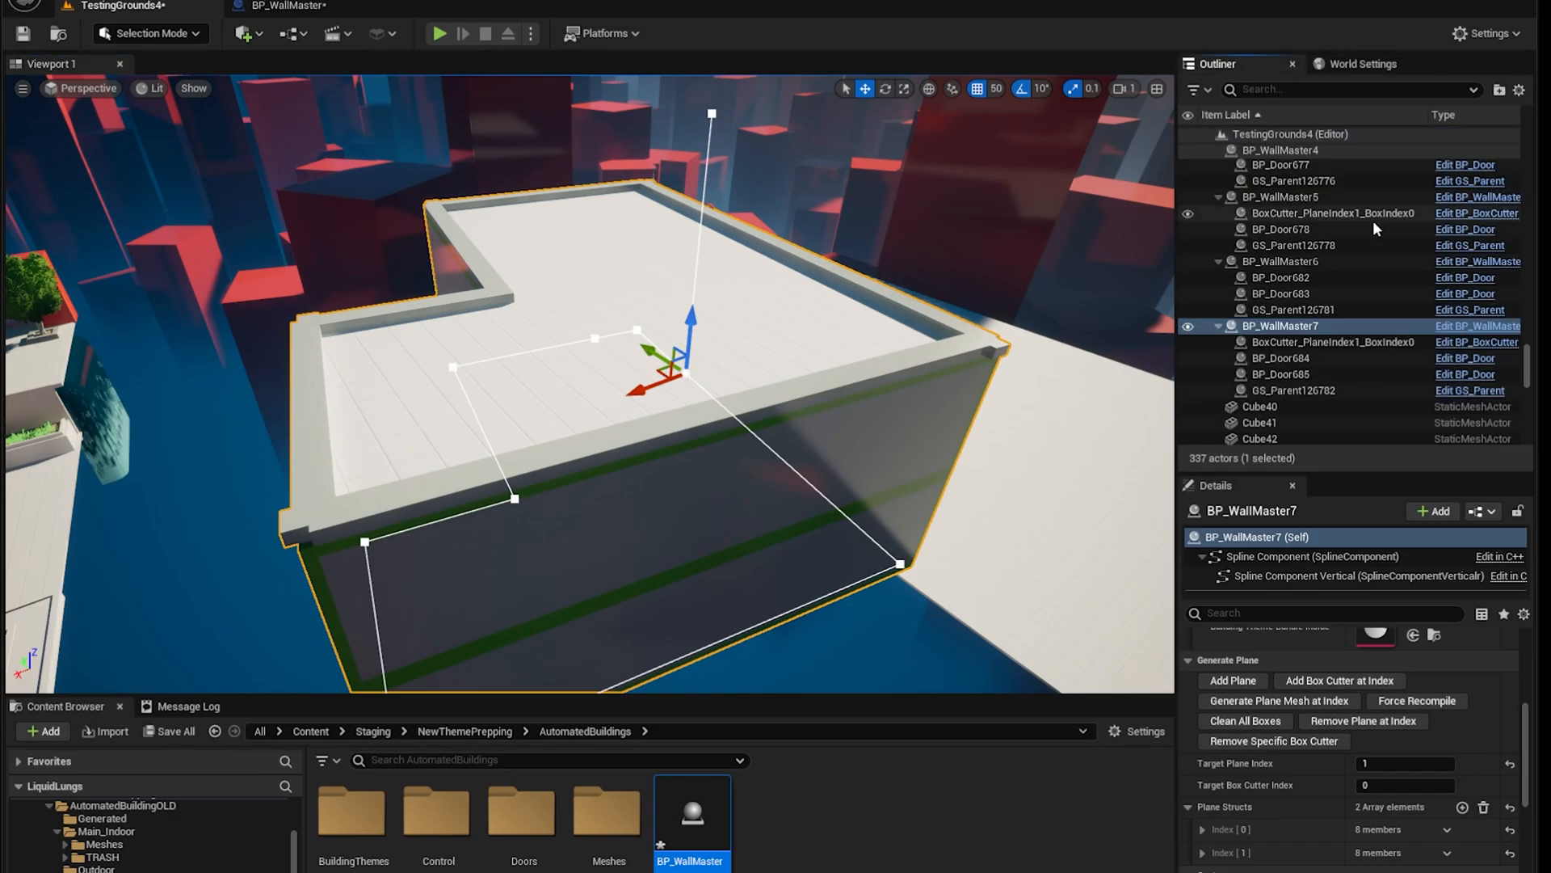
- Slide BoxCutter_PlaneIndex1_BoxIndex0 across the roof, then reselect BP_WallMaster7 and regenerate
click(1334, 341)
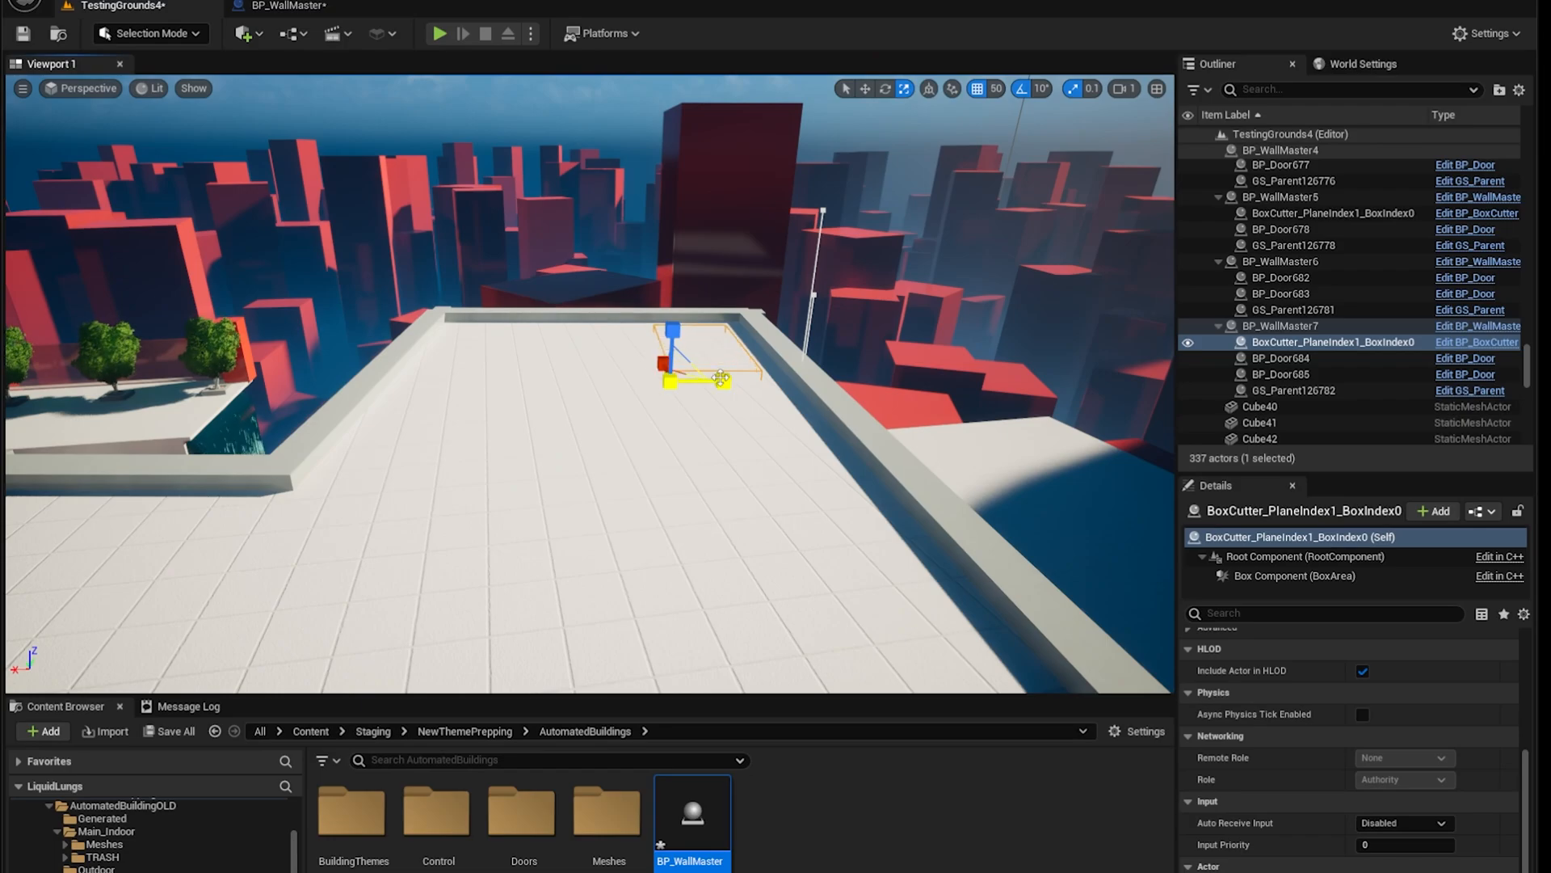
drag(720, 379, 493, 377)
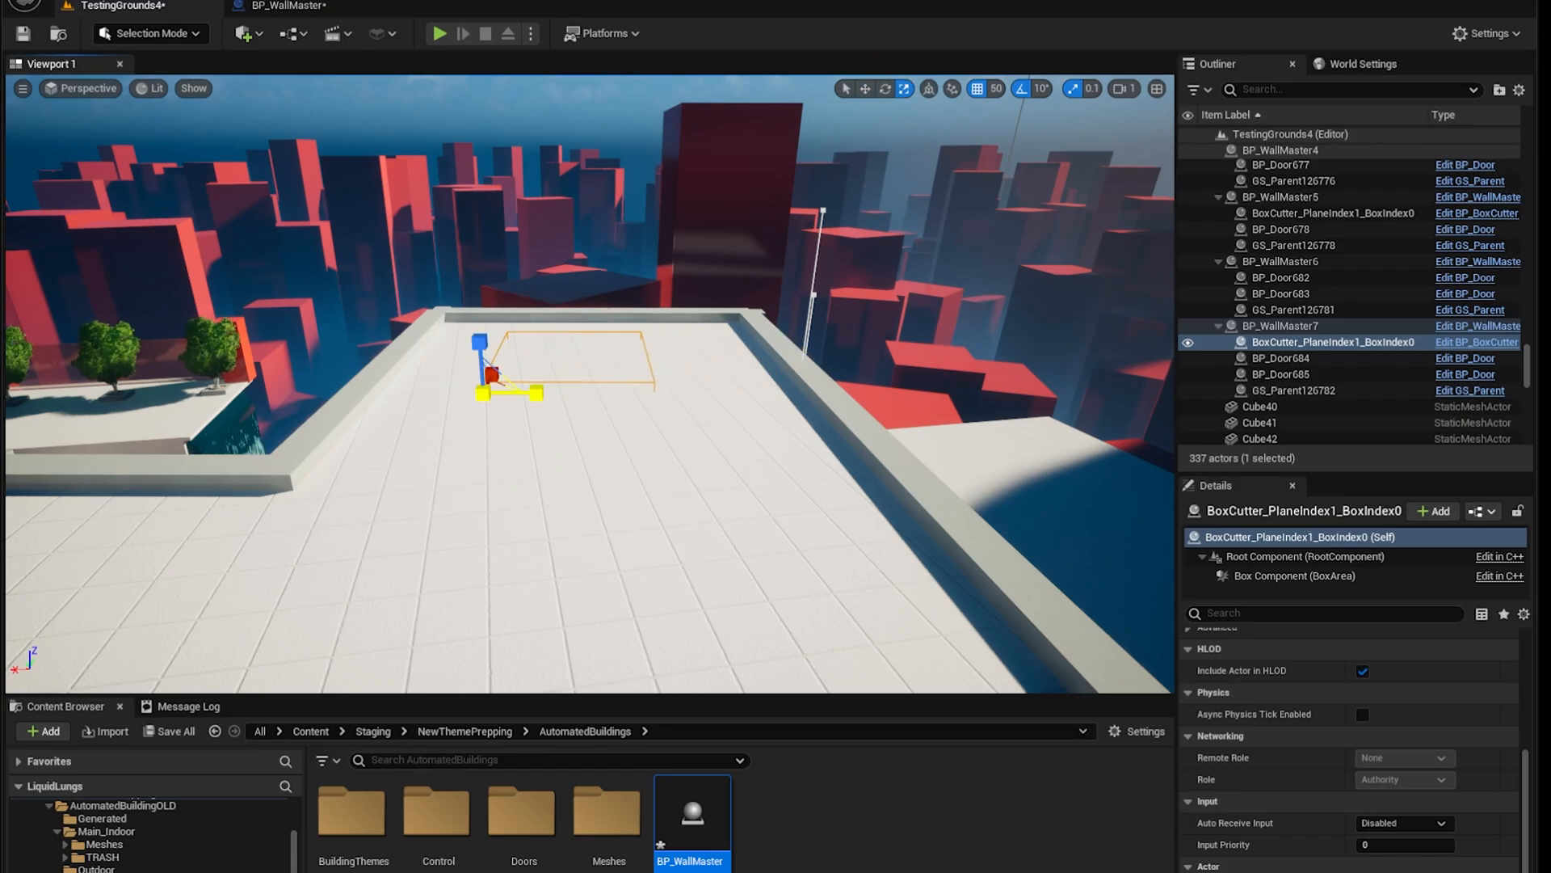
click(1281, 326)
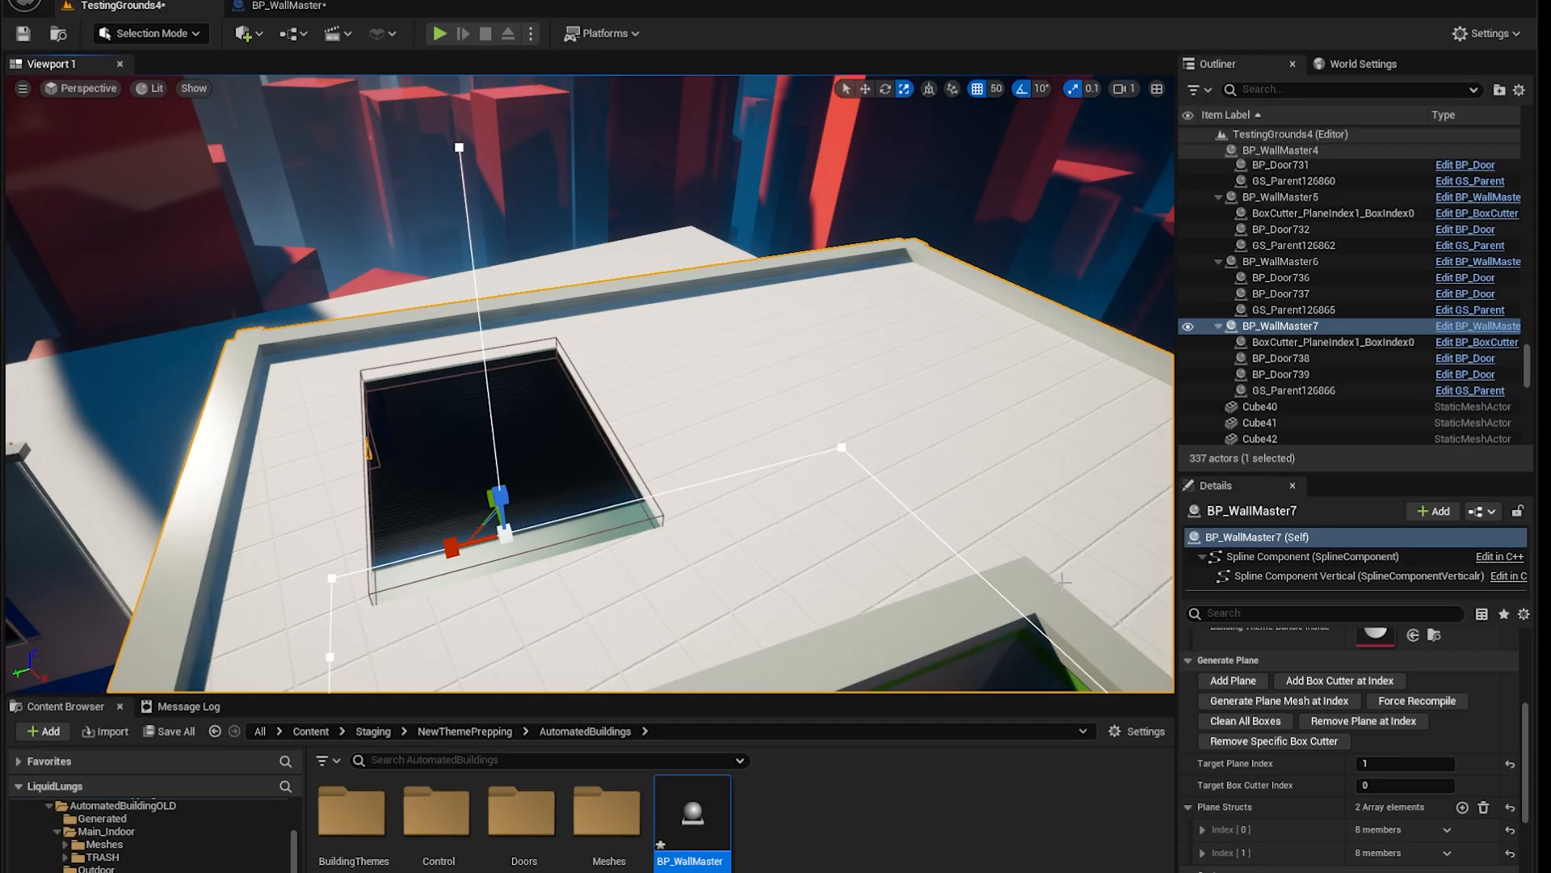
click(438, 32)
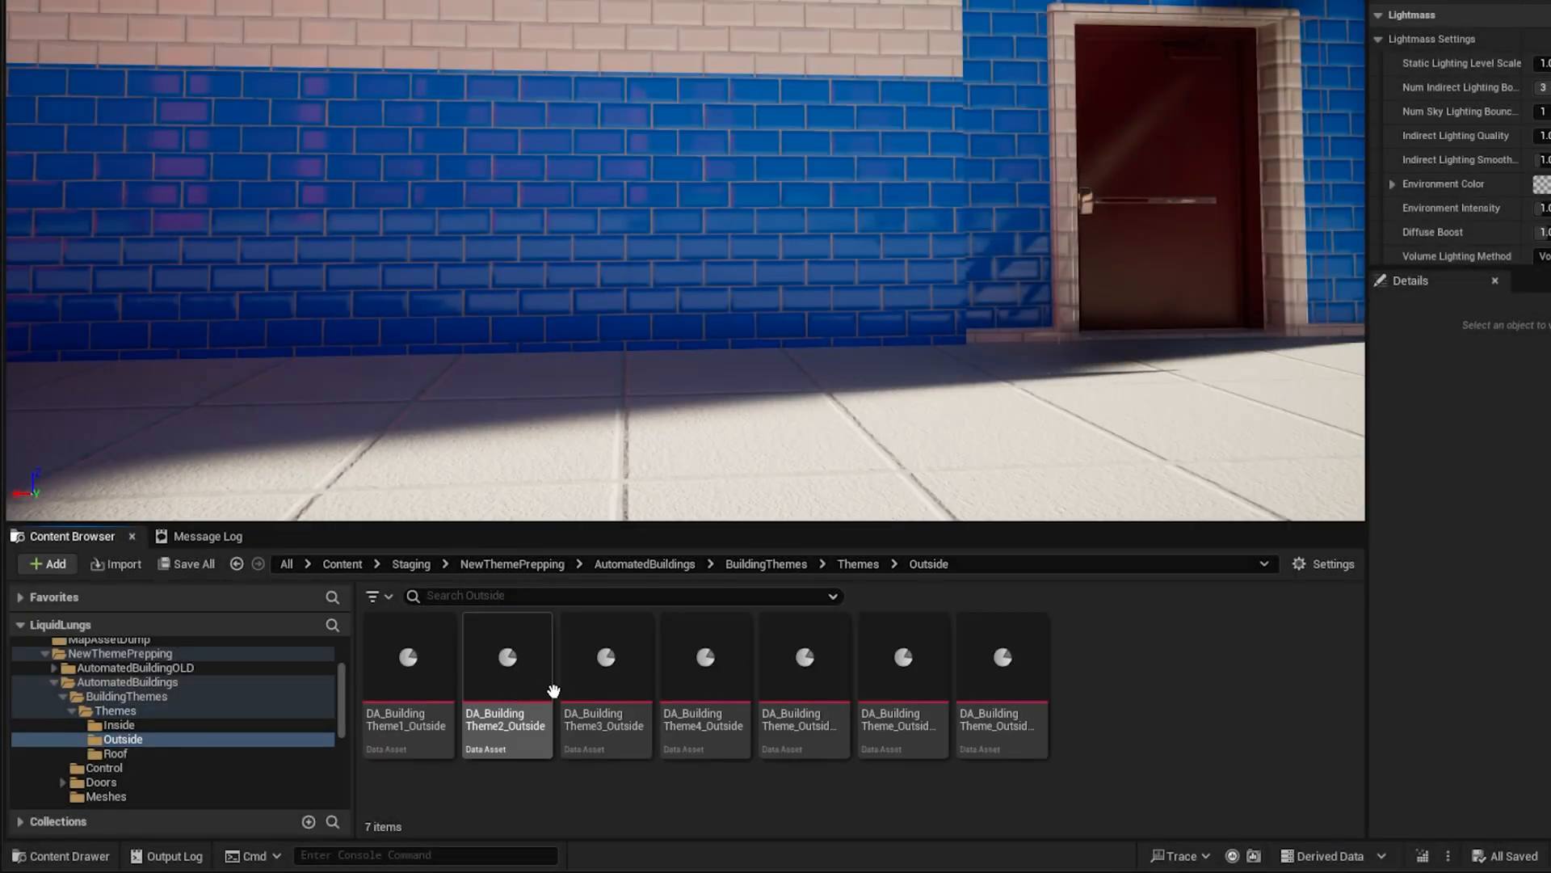
- Open the DA_BuildingTheme2_Outside data asset from the Content Browser
double_click(506, 656)
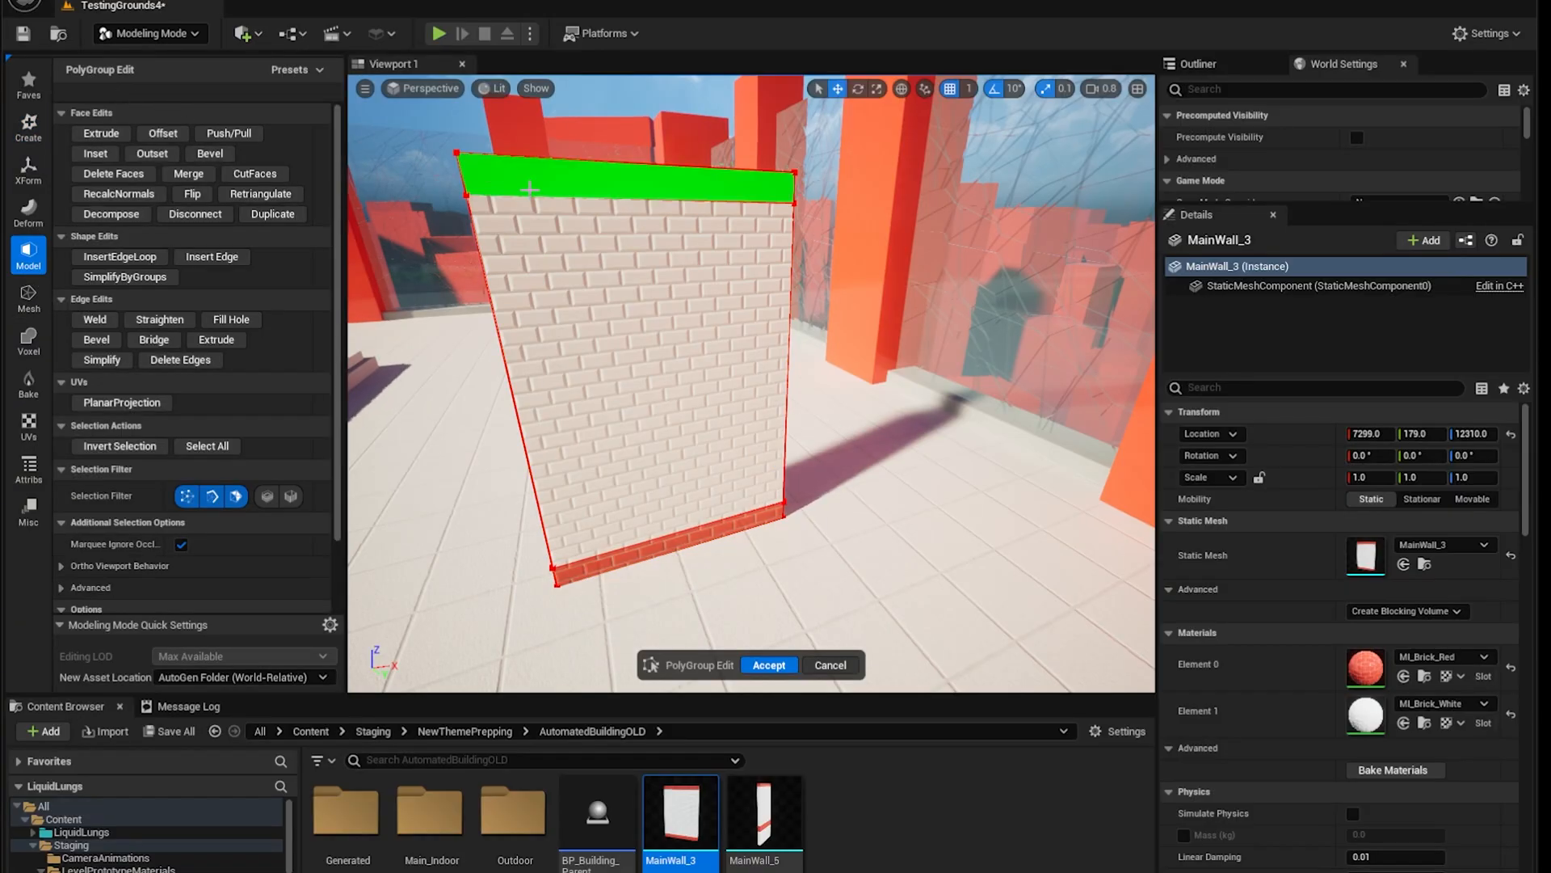
- Accept the PolyGroup edit on the MainWall_3 wall mesh
click(309, 7)
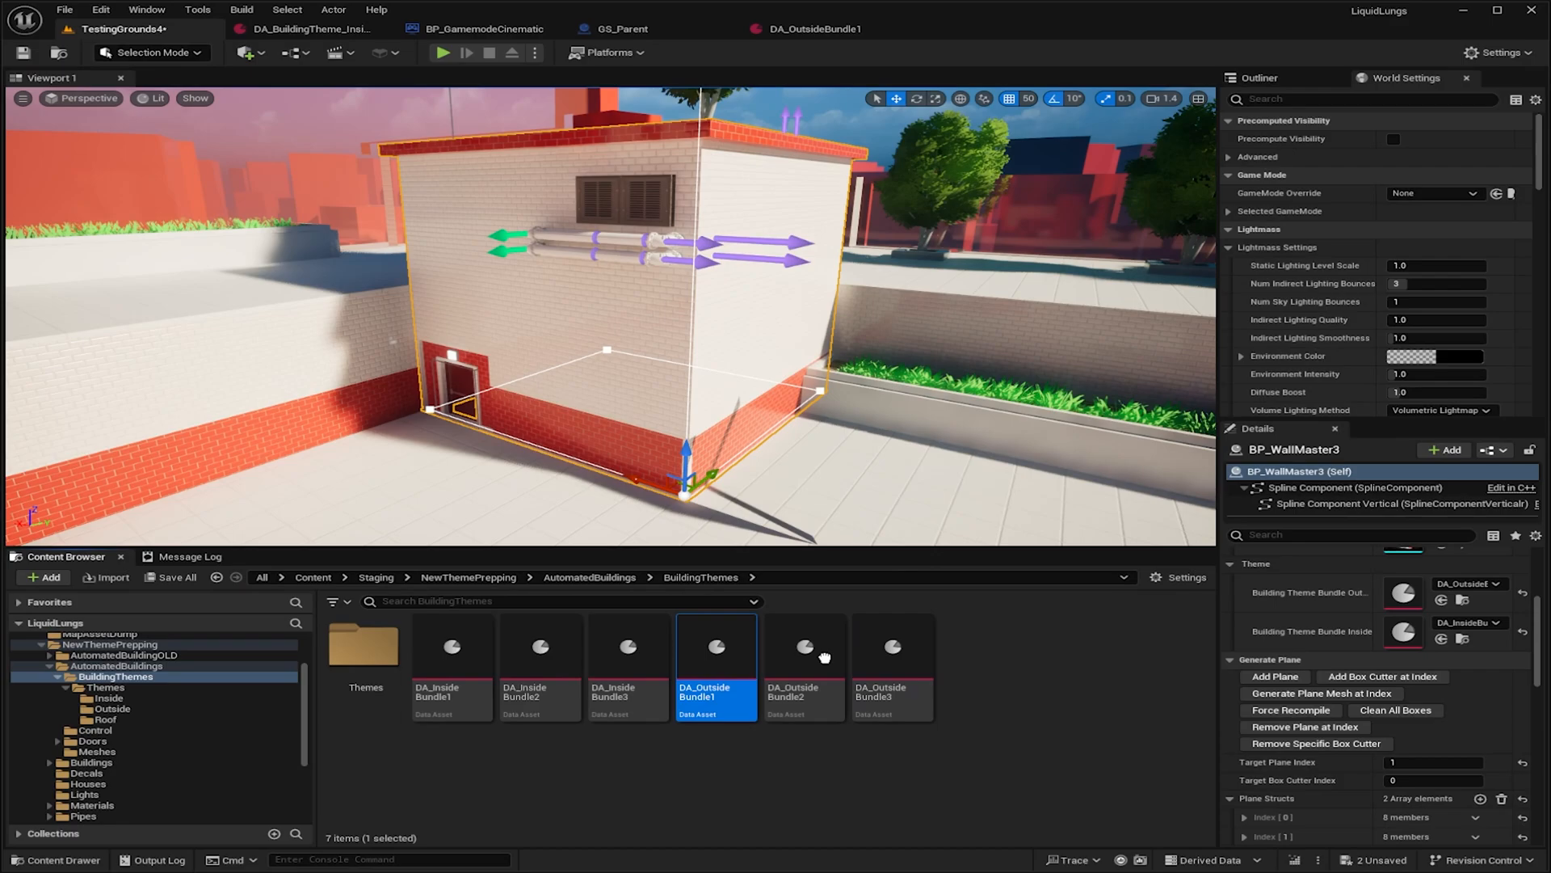
- Apply DA_OutsideBundle3, then DA_OutsideBundle2, as the building's outside theme bundle
click(891, 662)
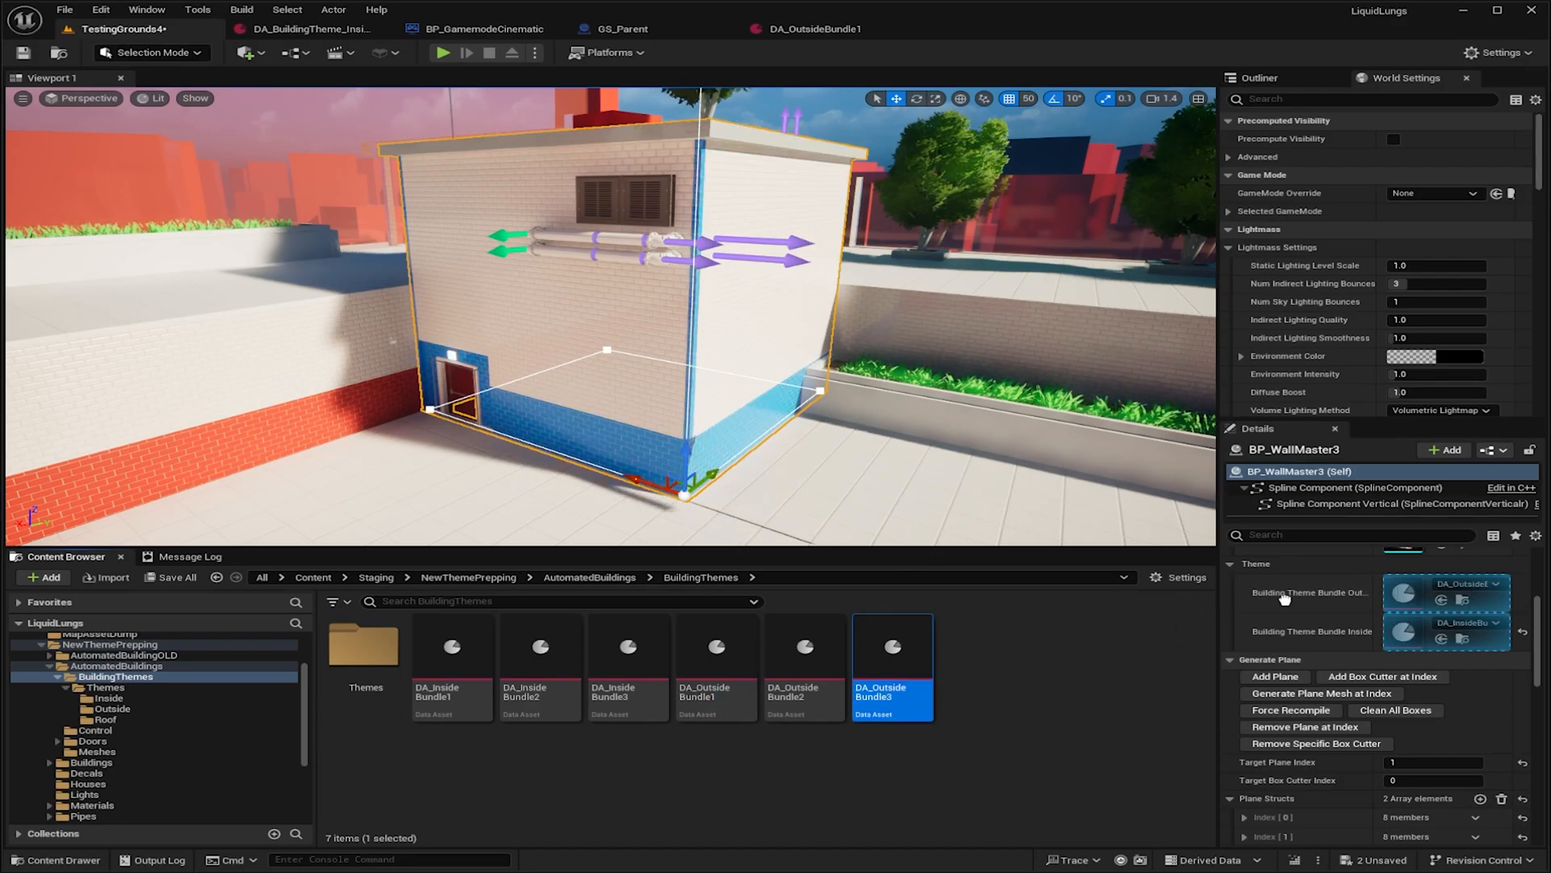
click(805, 668)
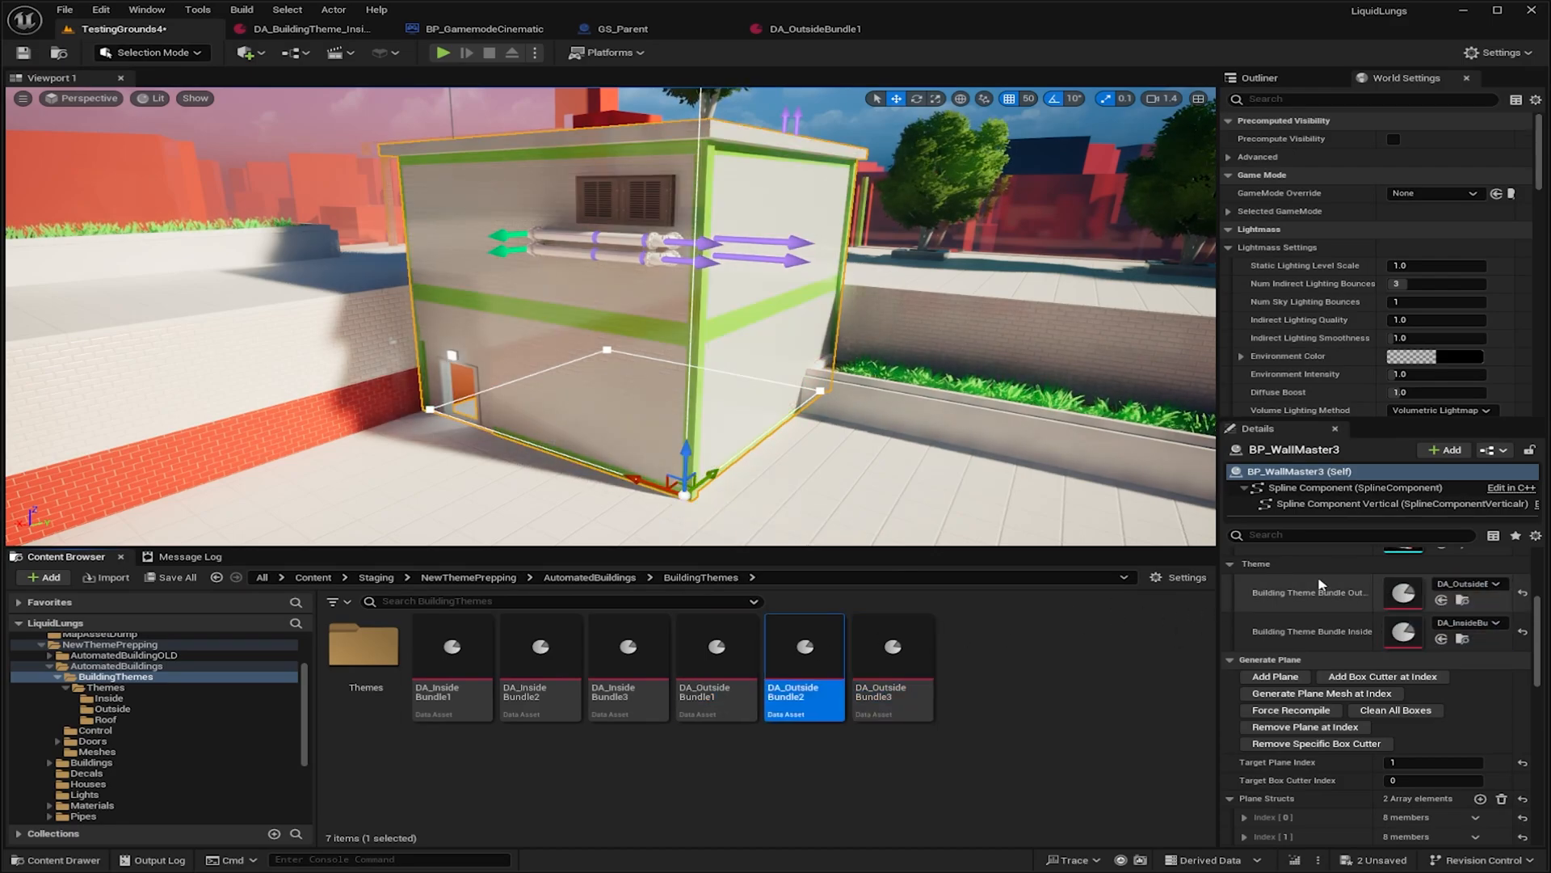
click(442, 52)
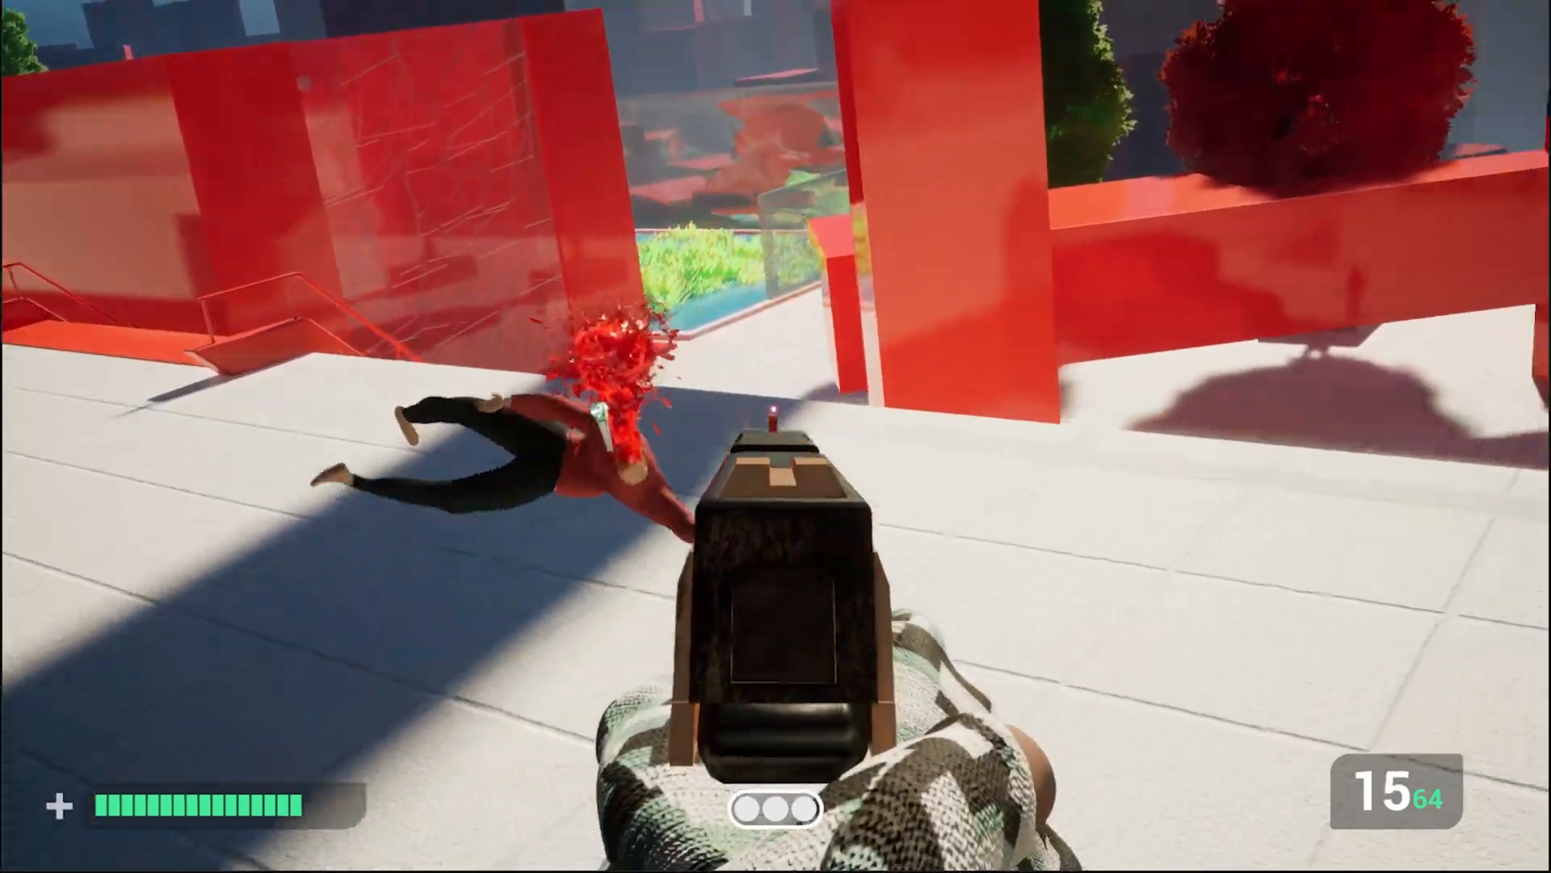
- Shoot the enemy beside the blue-brick building, then stop the play session
click(776, 436)
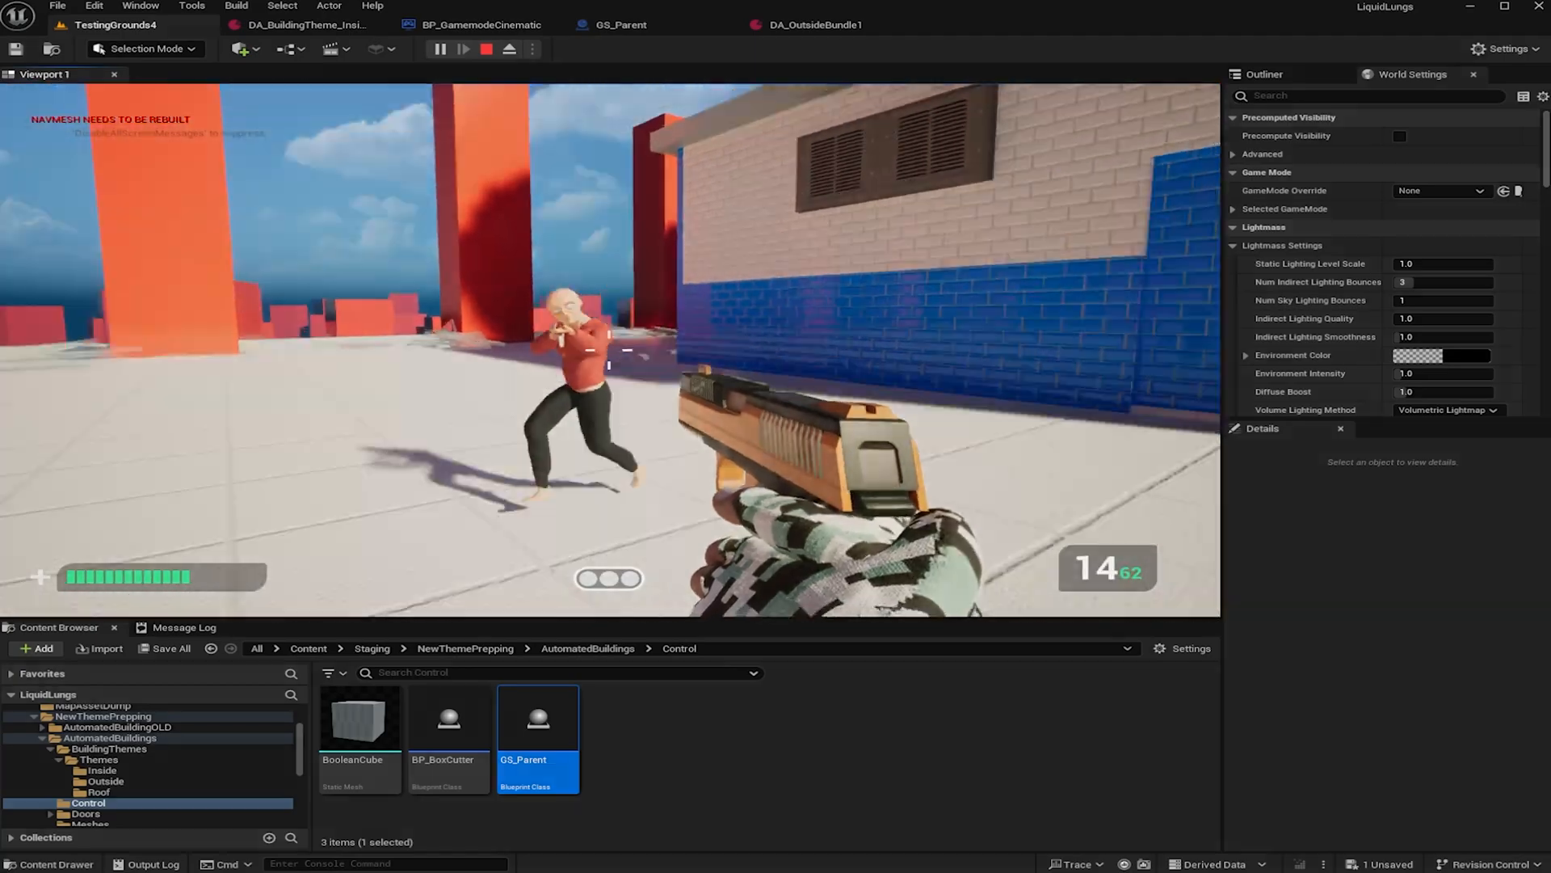
click(463, 49)
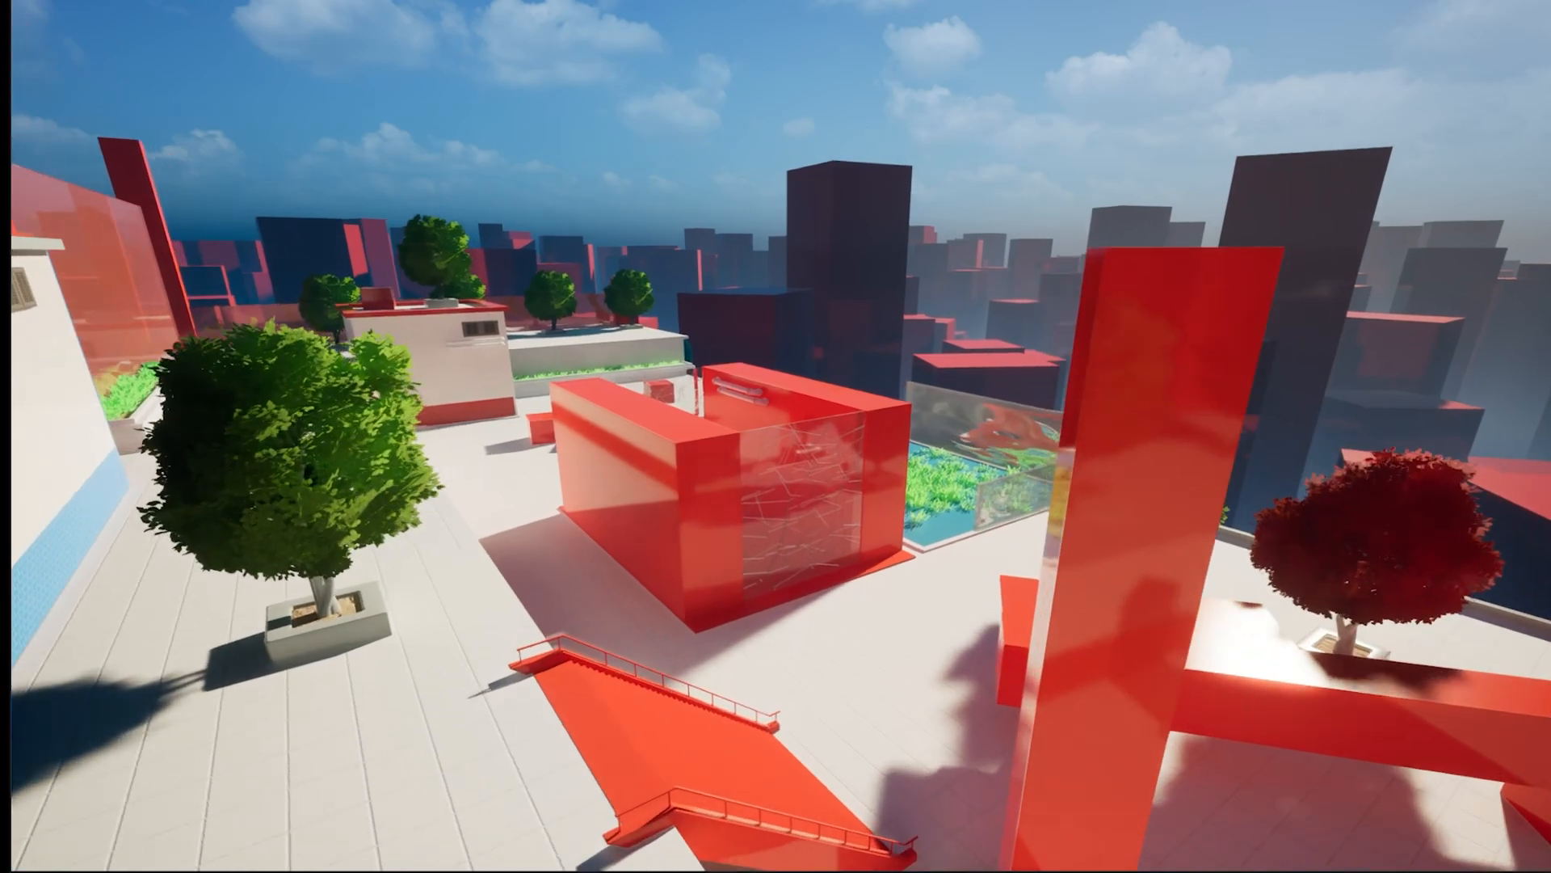